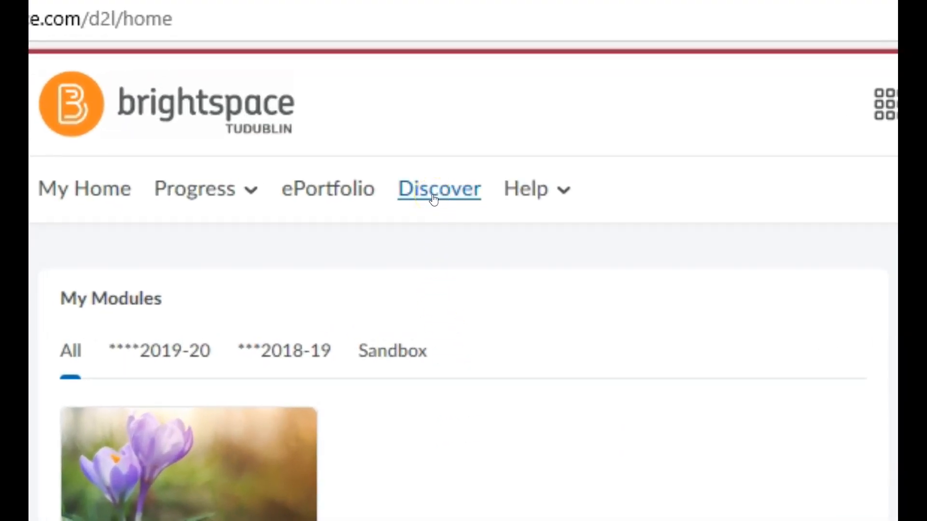
# Open the Discover page from the Brightspace navigation bar.
pyautogui.click(439, 187)
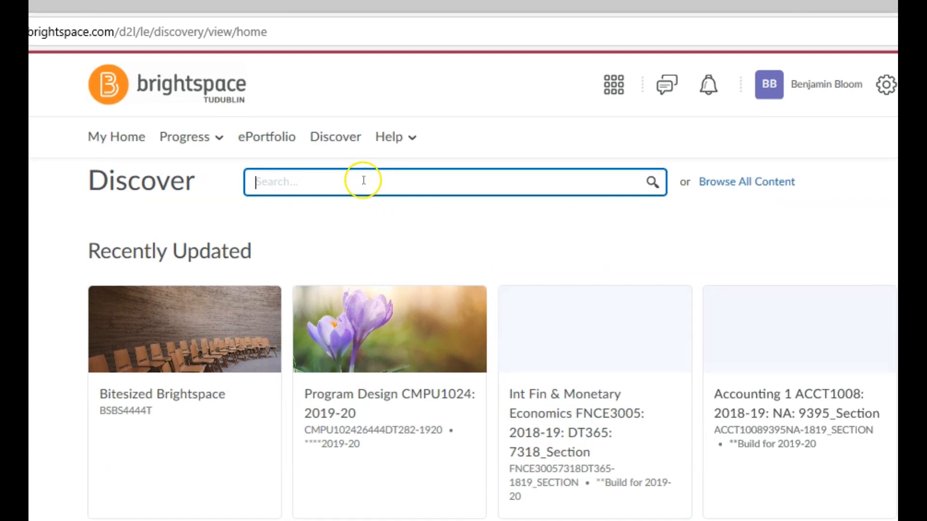
# Search Discover for 'bitesized brightspace' after trying 'che' and 'journalism'.
pyautogui.write('che')
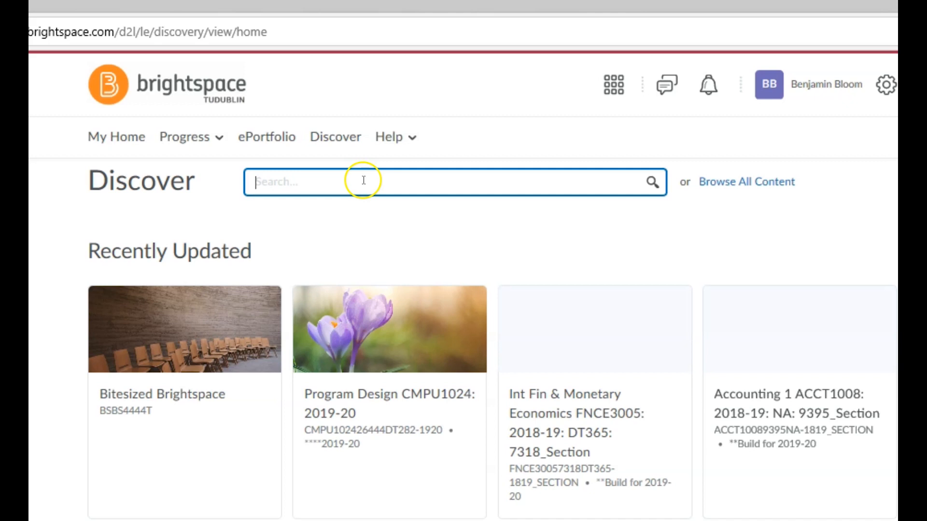
pyautogui.write('journalism')
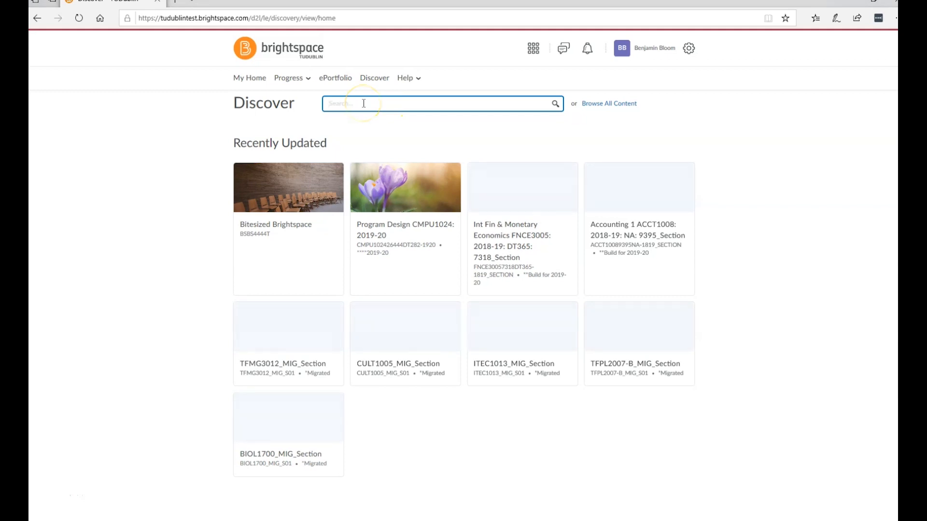
pyautogui.write('bitesized')
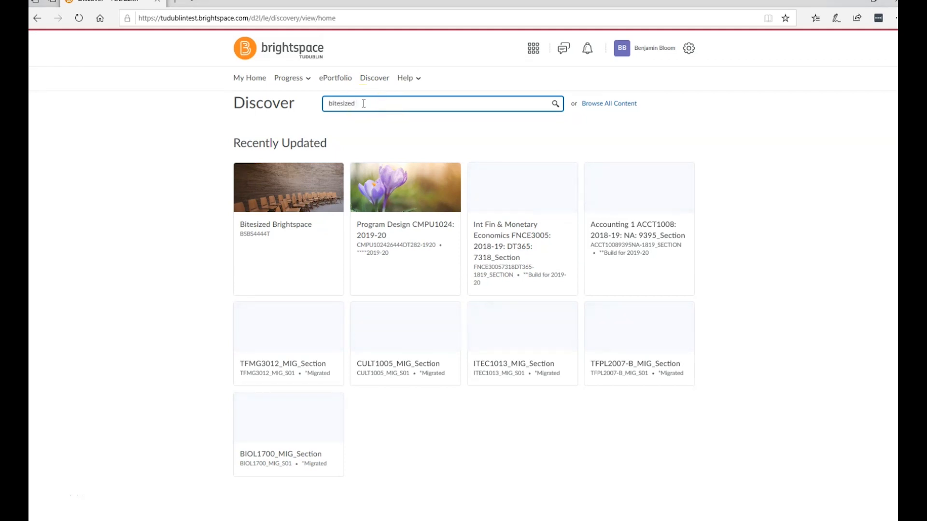
pyautogui.write('brightspace')
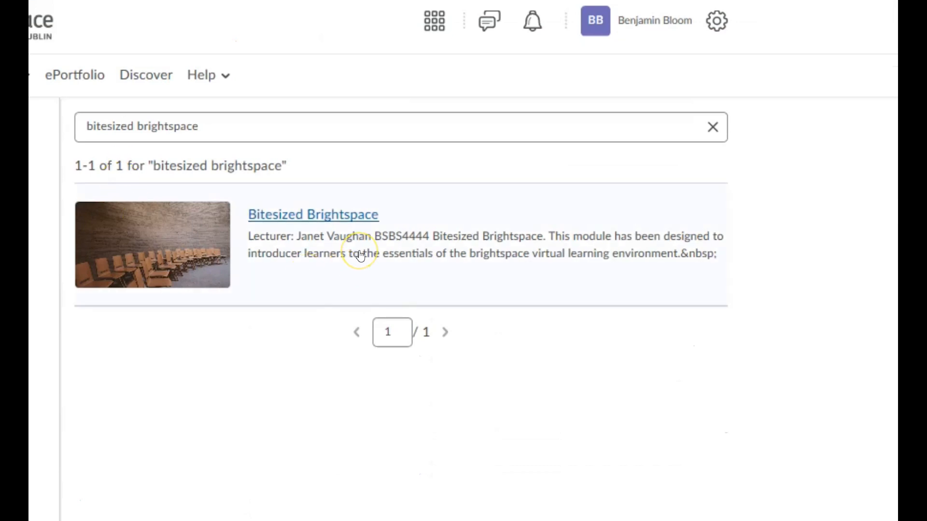
pyautogui.moveTo(355, 253)
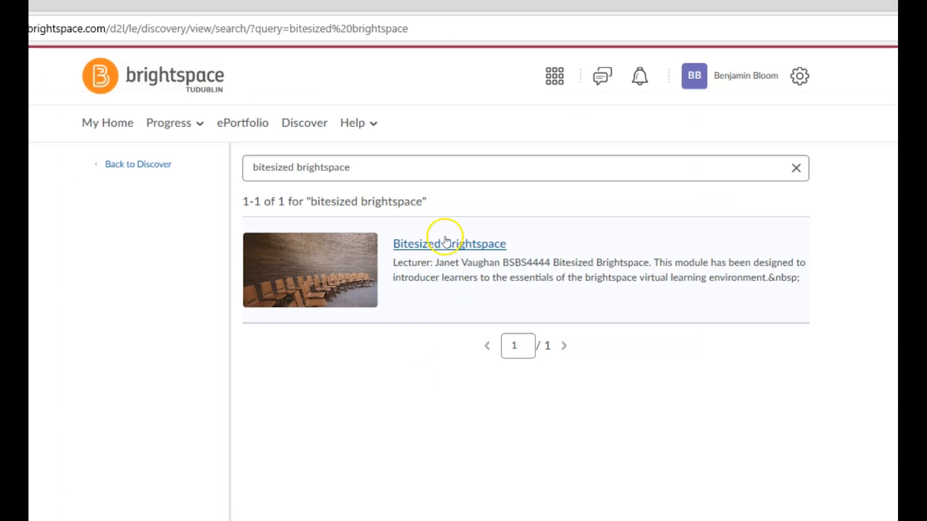
# Open the 'Bitesized Brightspace' result's course page.
pyautogui.click(448, 243)
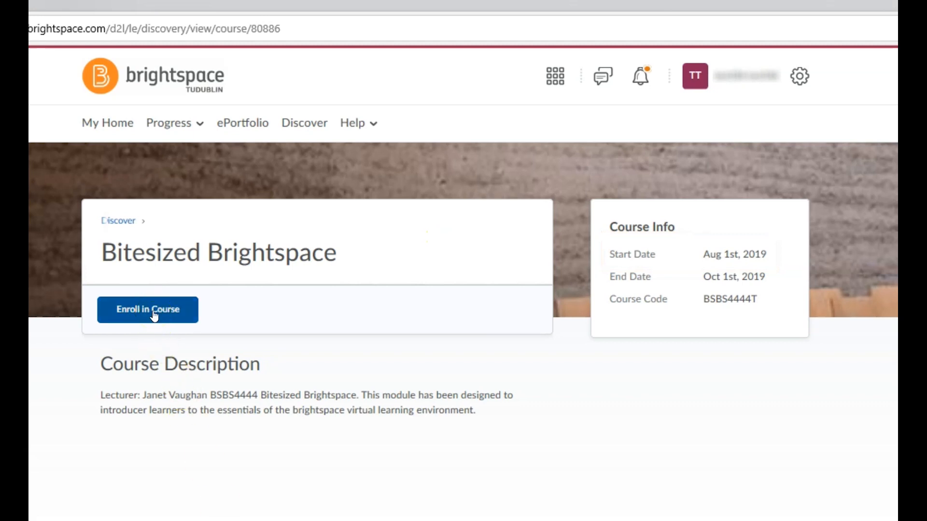
# Enroll in the Bitesized Brightspace course and dismiss the Successfully Enrolled confirmation.
pyautogui.click(148, 309)
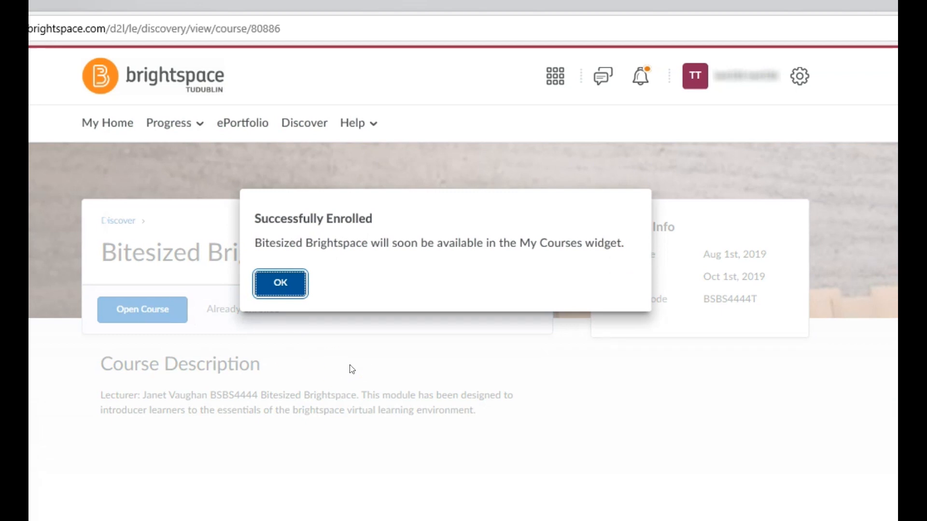
pyautogui.click(280, 283)
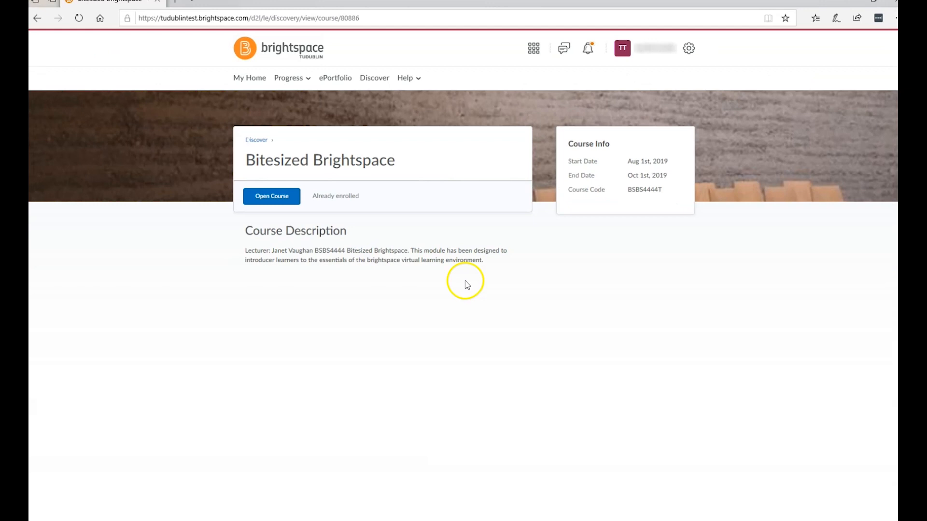